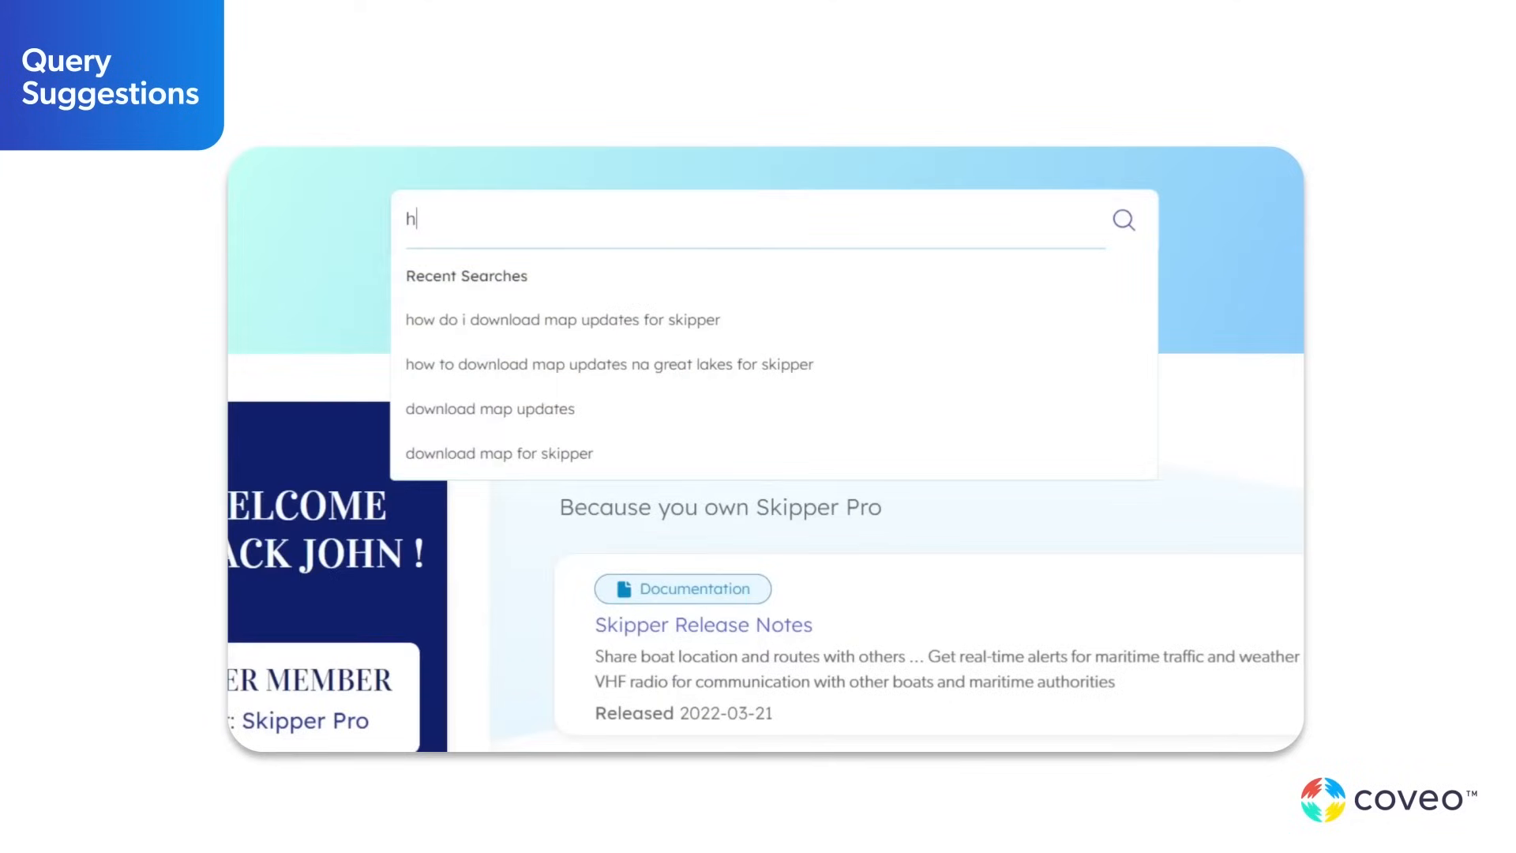
Search the Barca site using the suggestion 'how do i download map updates for skipper'
text(ow to d)
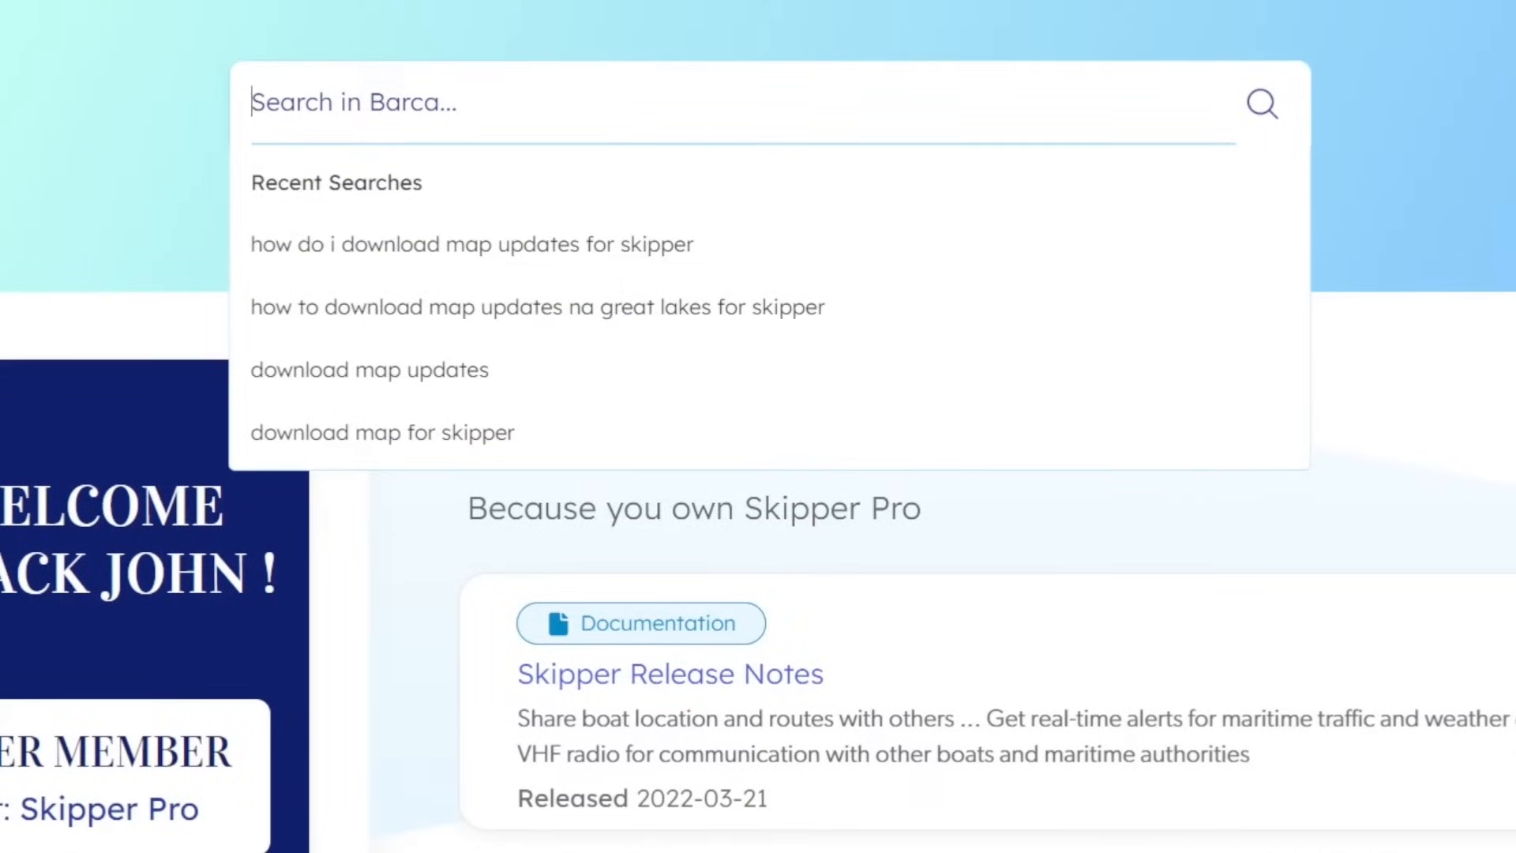
text(how to)
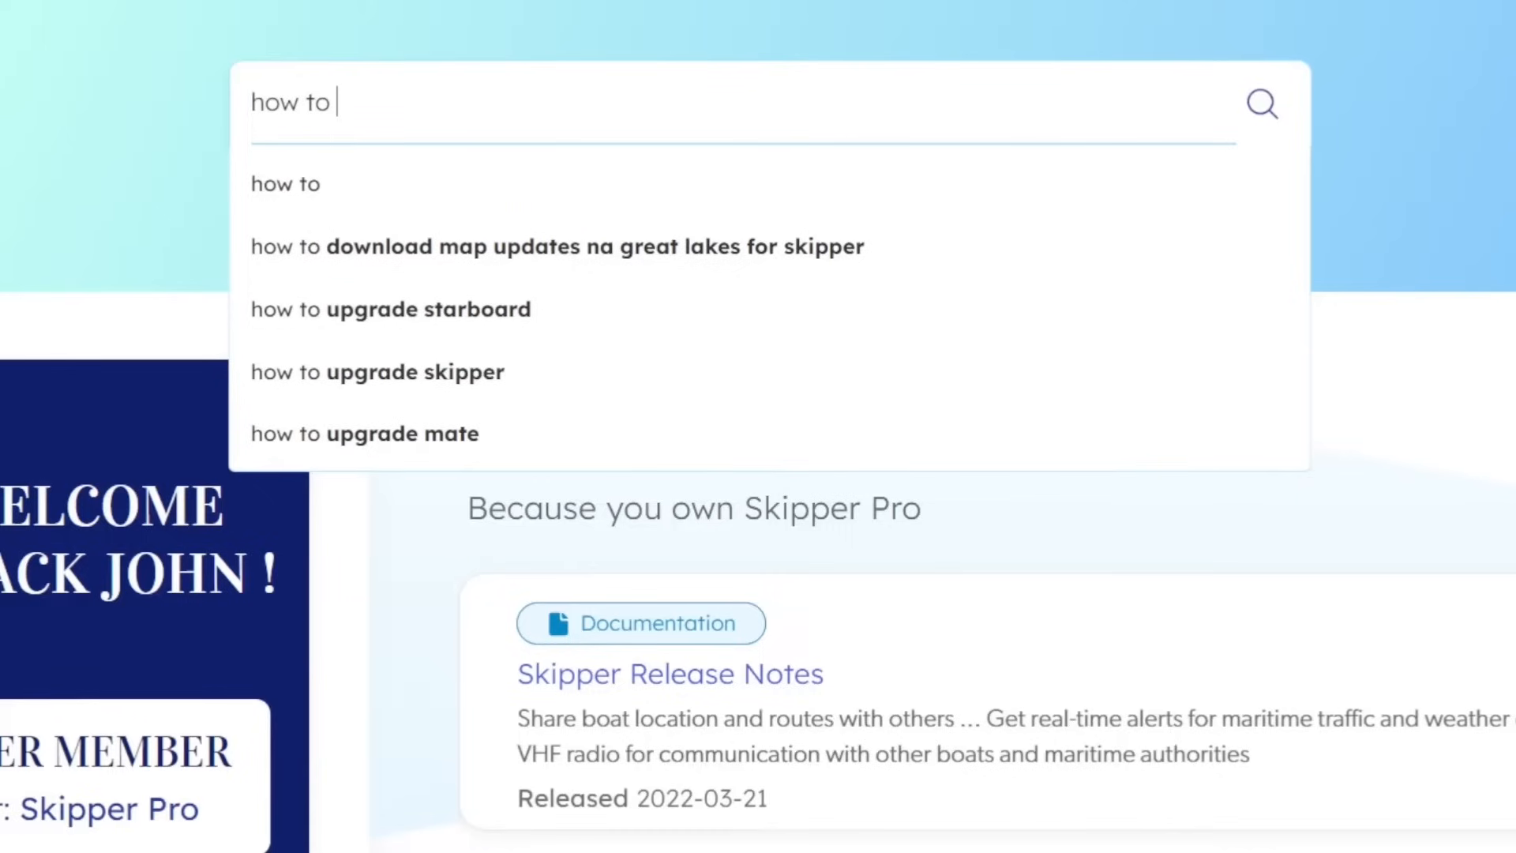
text(d)
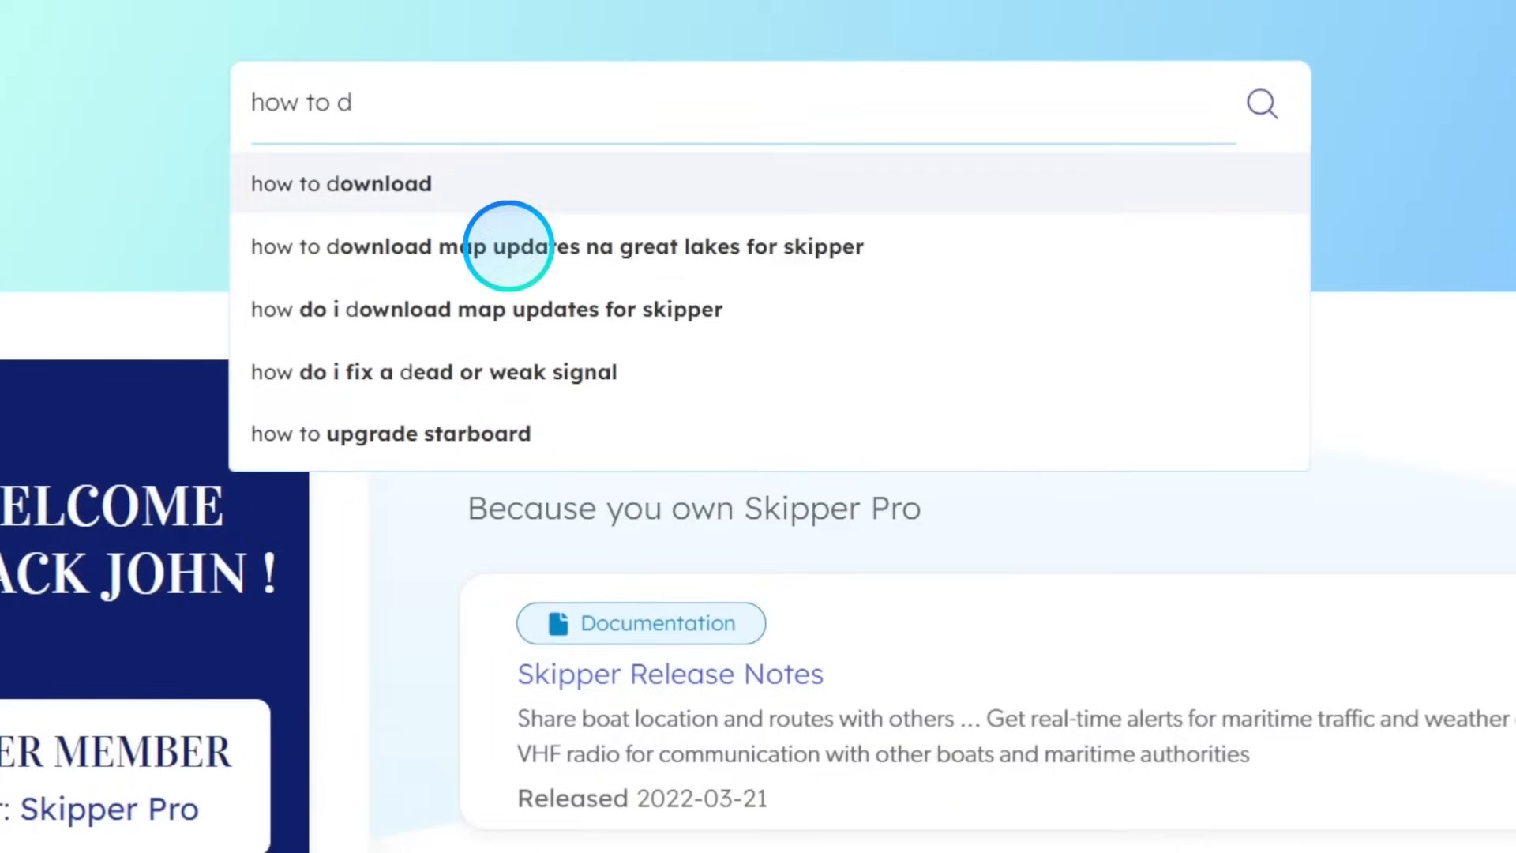
click(485, 310)
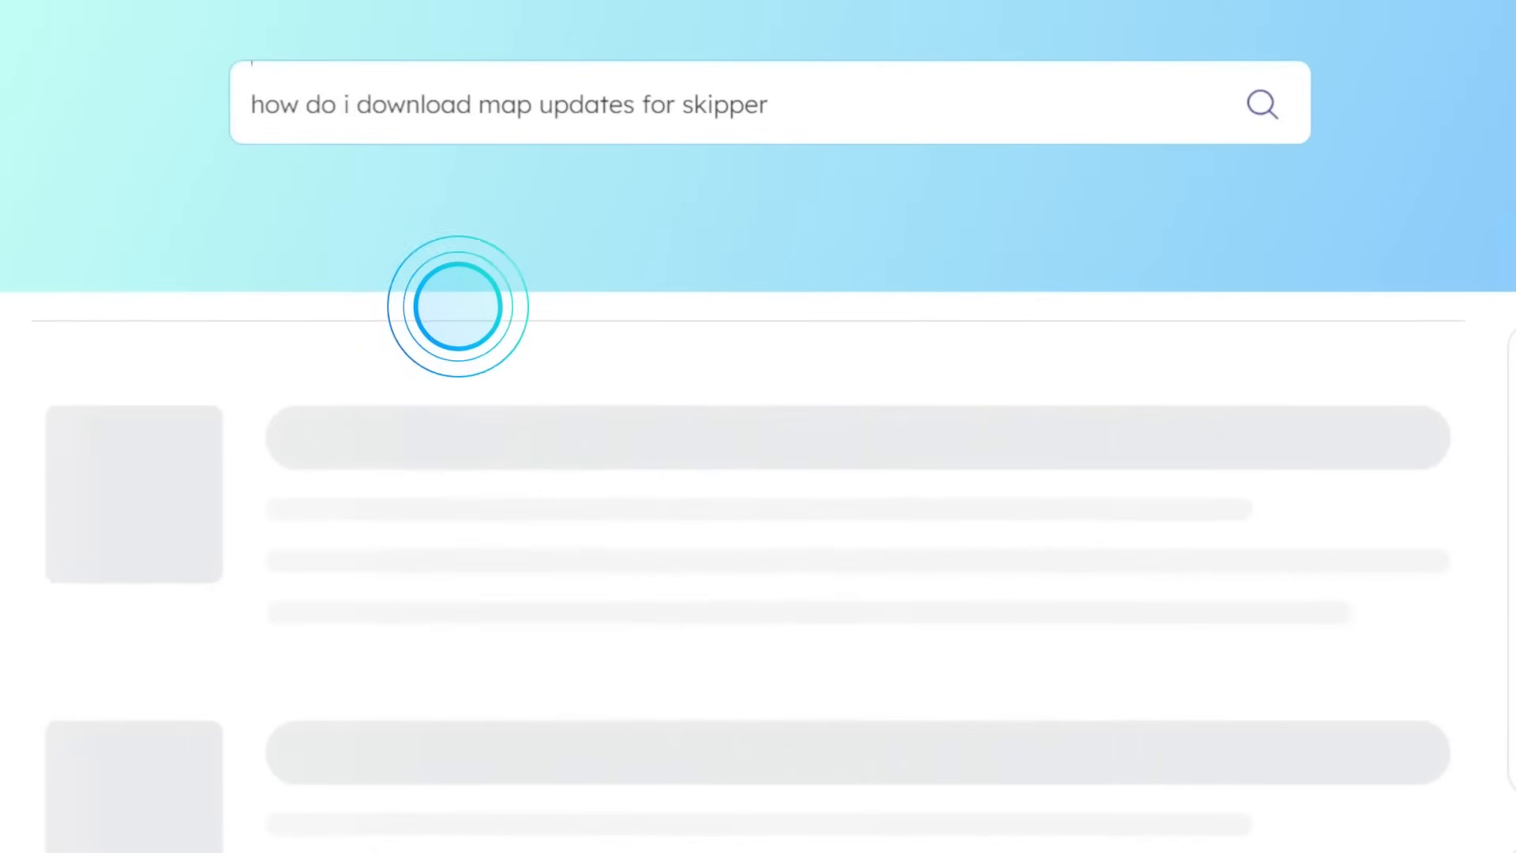
click(1264, 105)
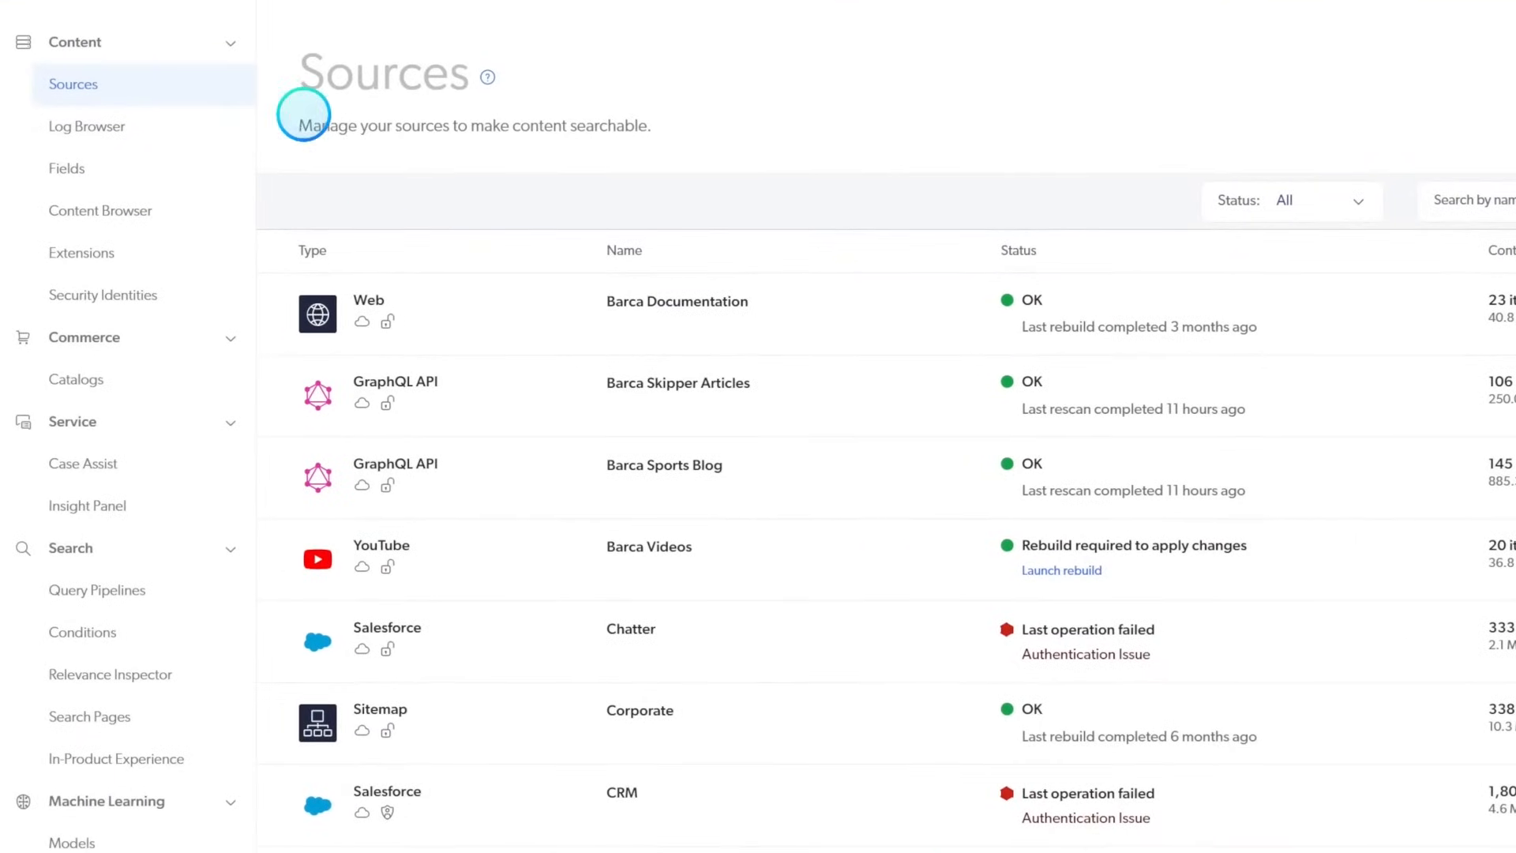
Go to Machine Learning > Models in the left navigation
scroll(down, 3)
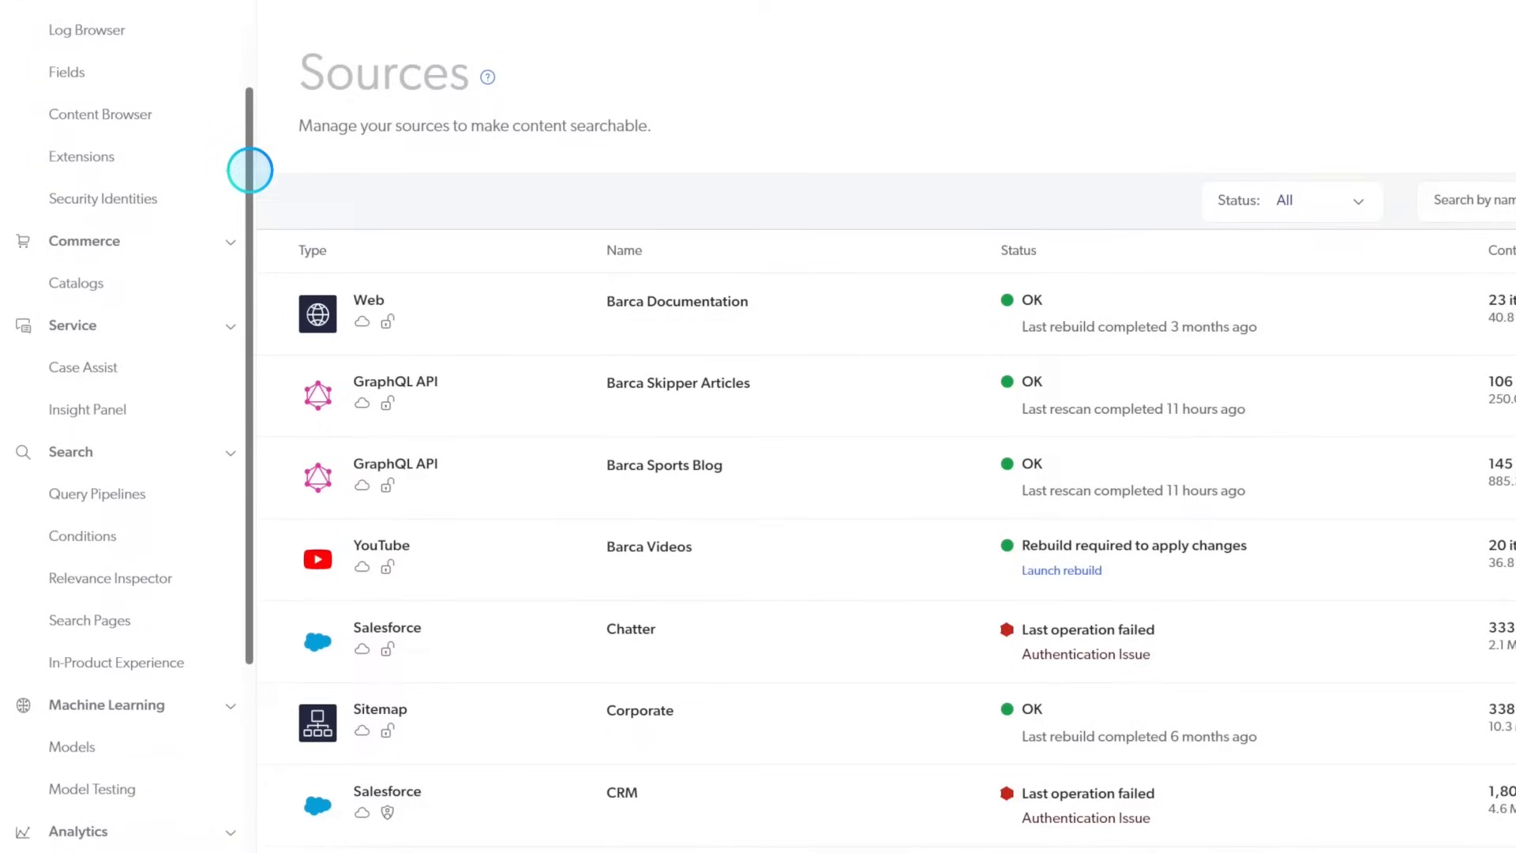
scroll(down, 3)
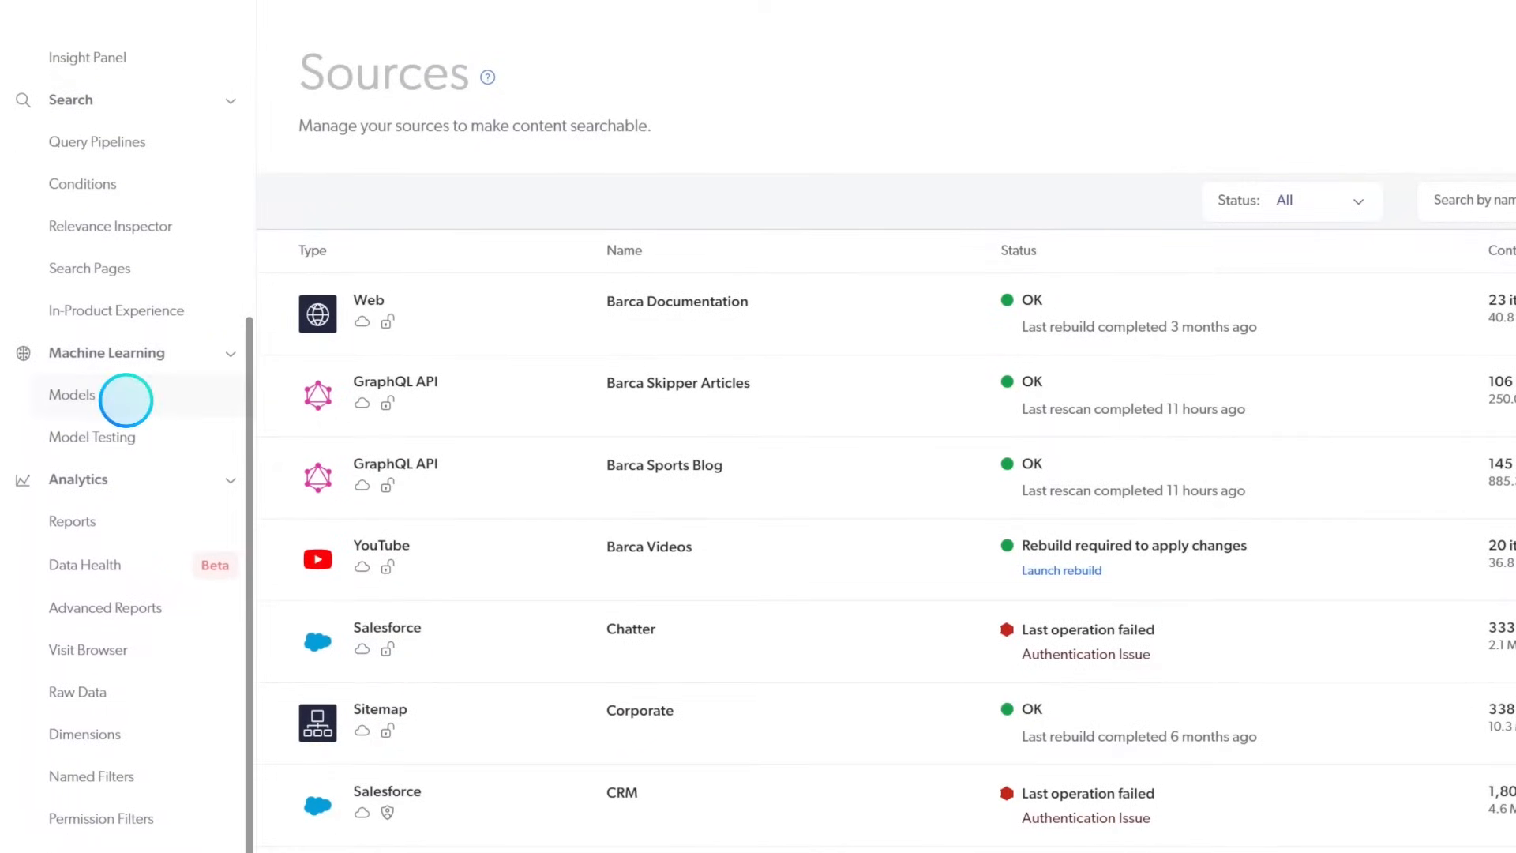
click(72, 395)
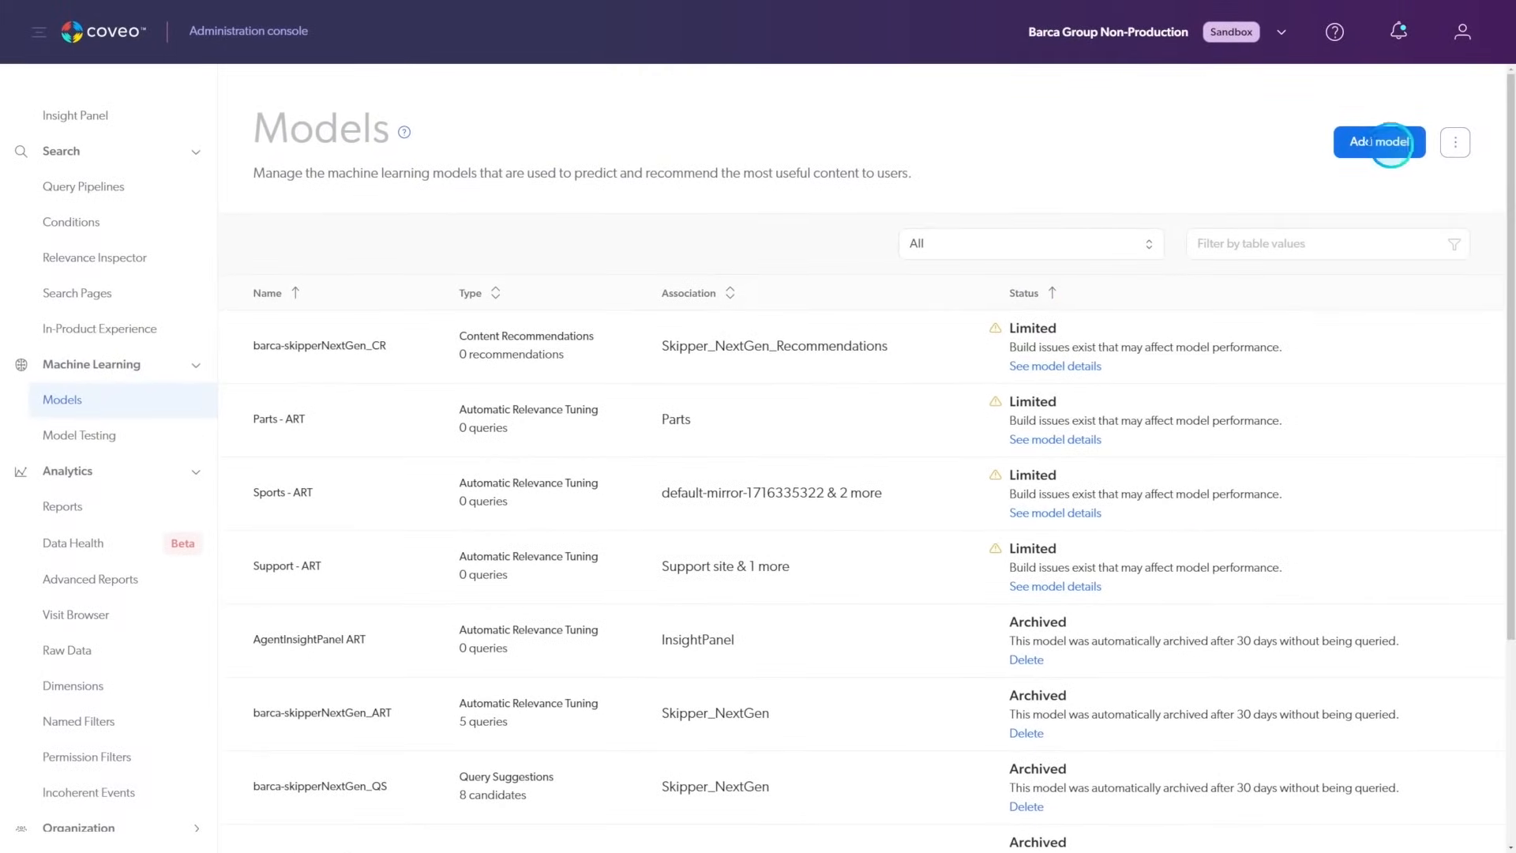
Add a Query Suggestions model and move past its introduction page
click(1380, 142)
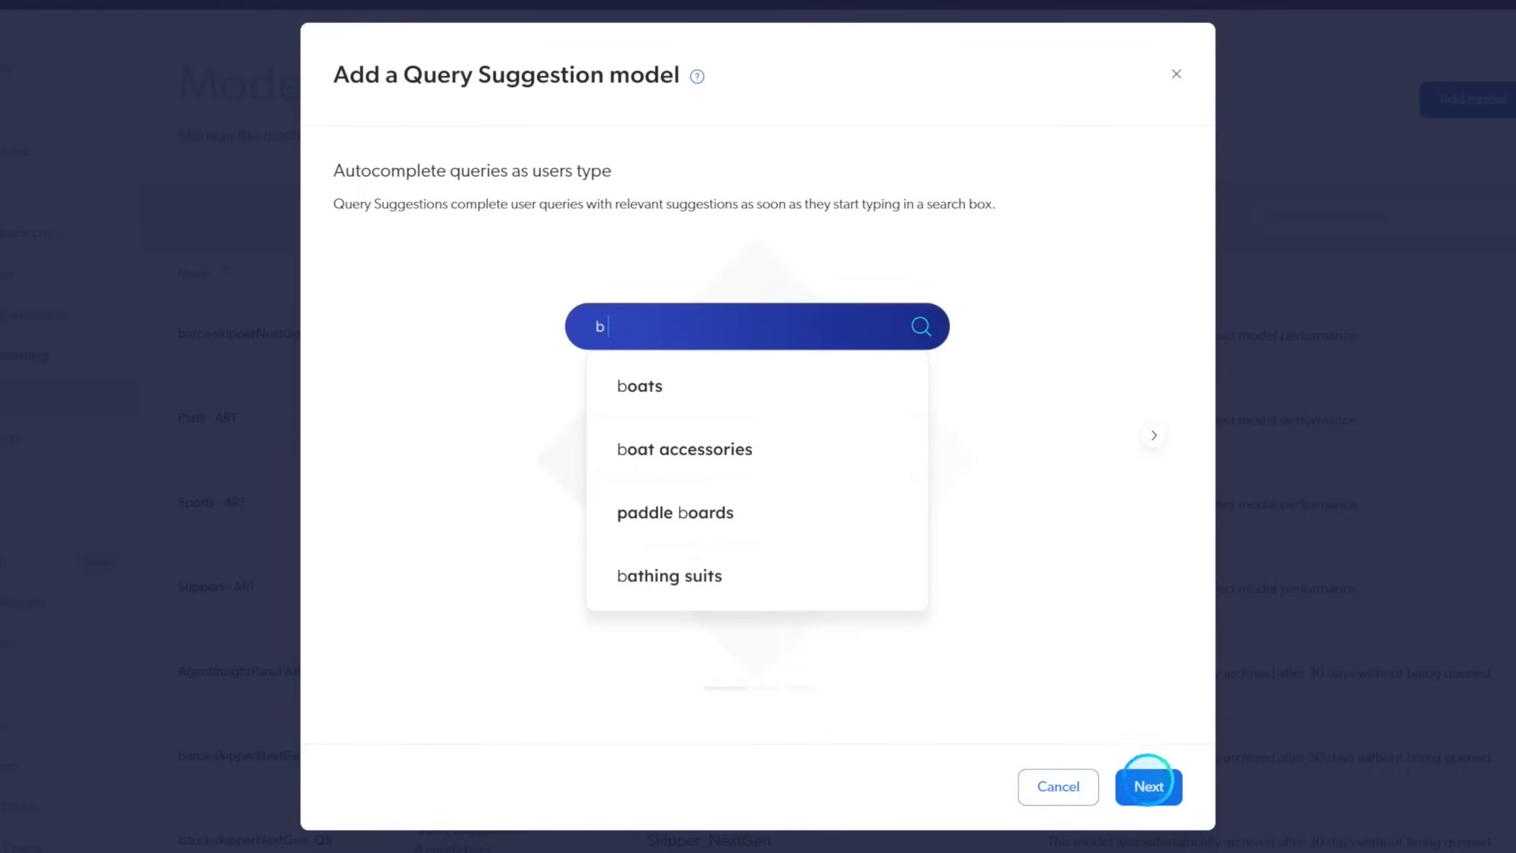
click(1149, 786)
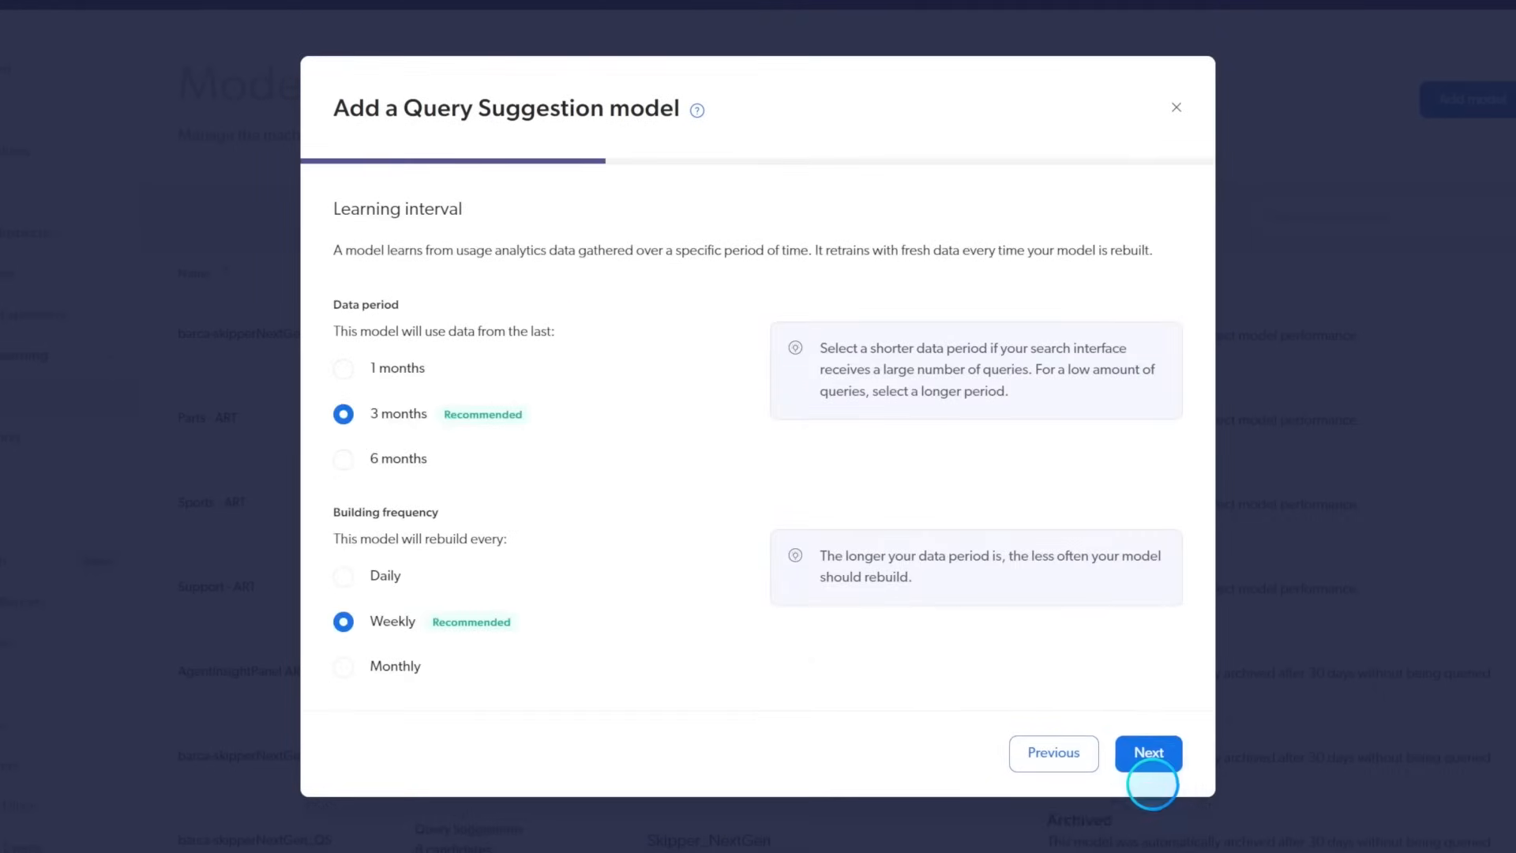
mouse_move(1290, 719)
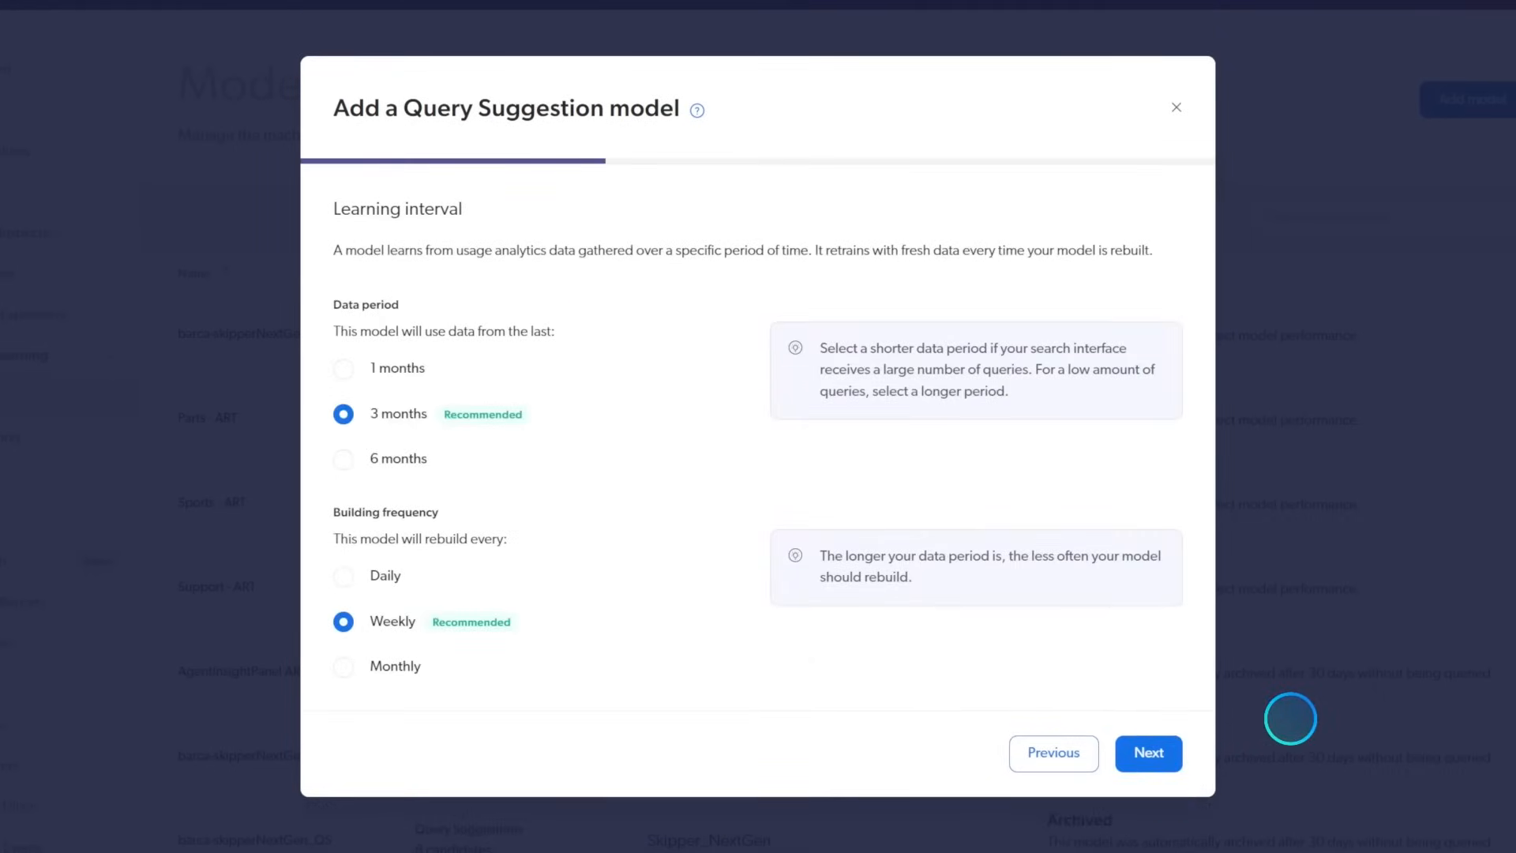
mouse_move(1269, 724)
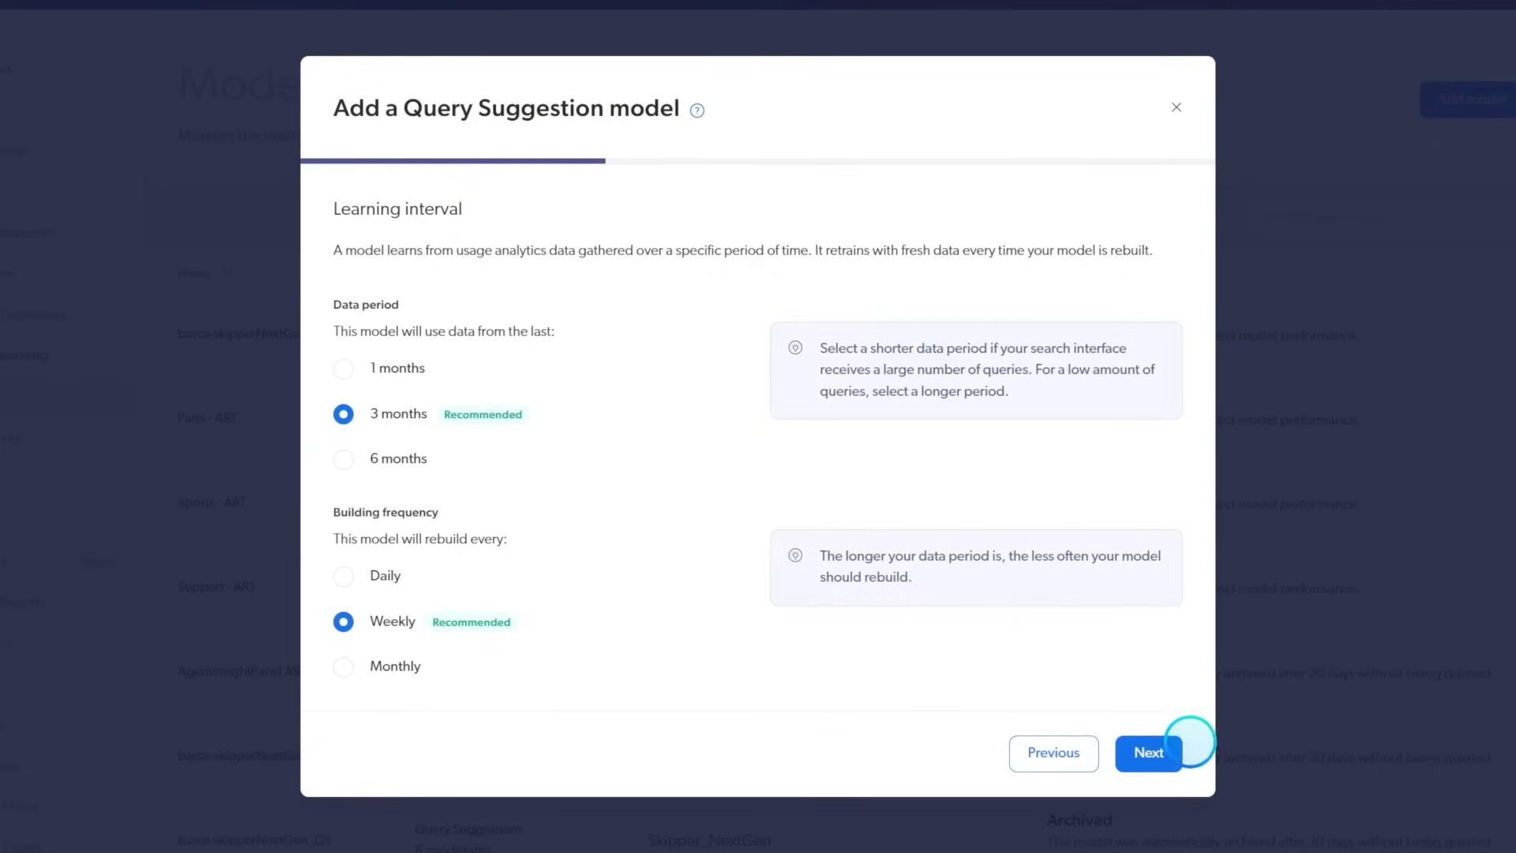
Accept the default learning interval and skip dataset filters after reviewing dimensions
click(1147, 752)
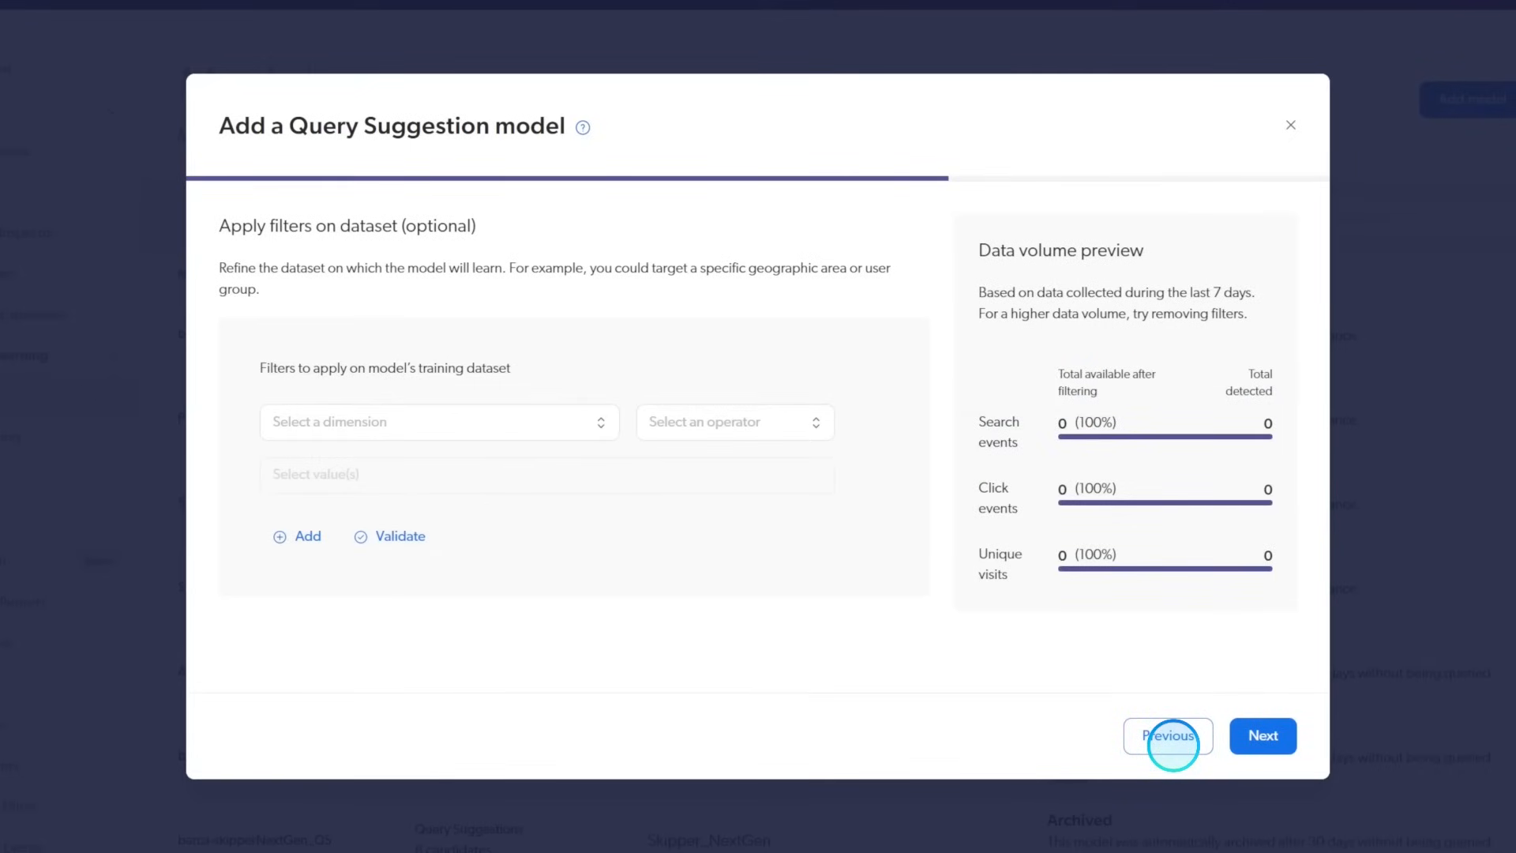
click(439, 422)
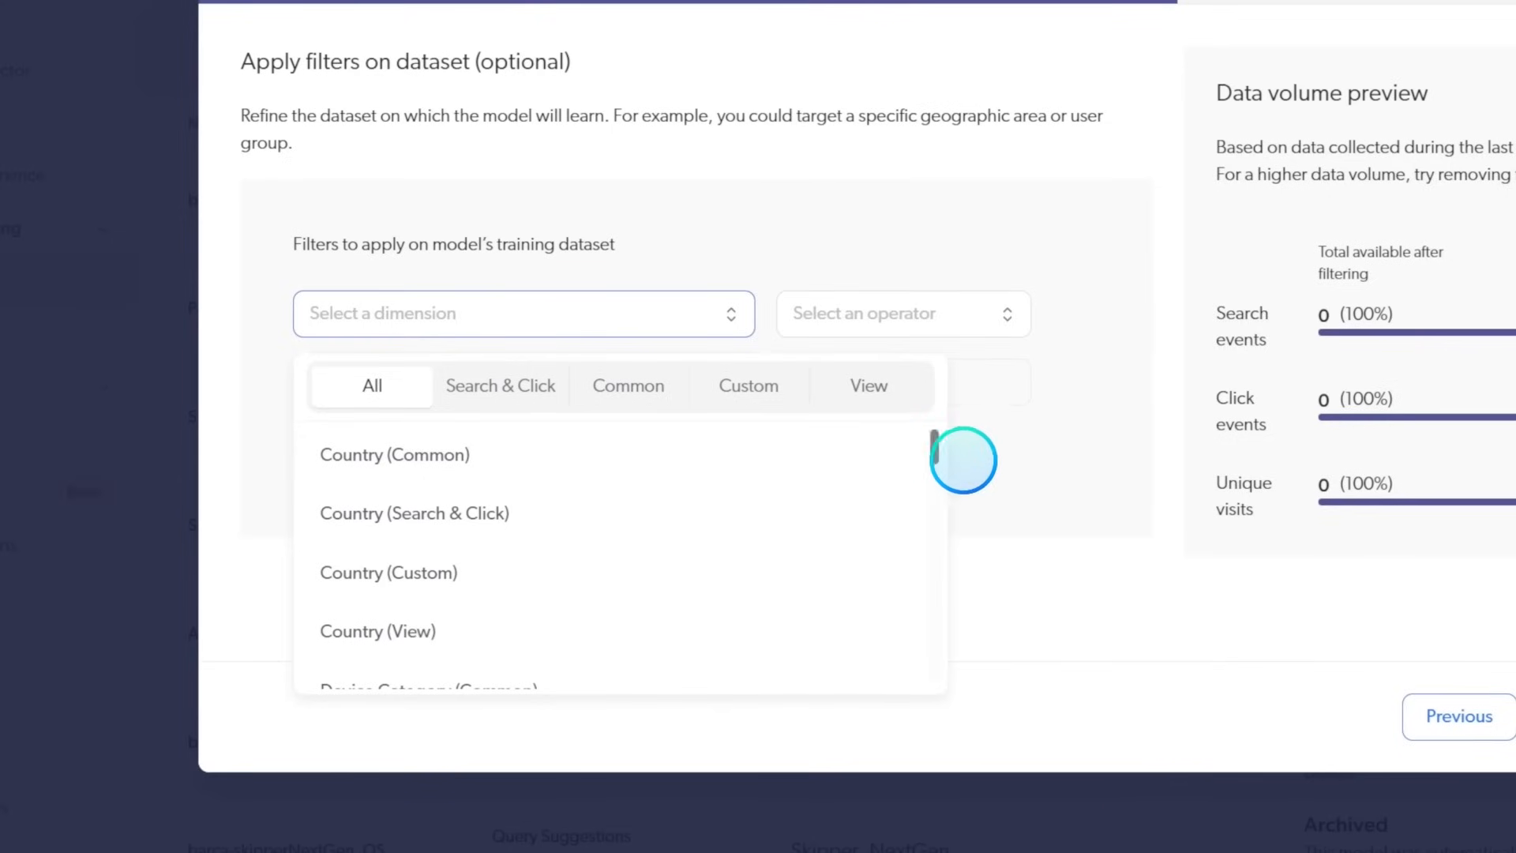
scroll(down, 3)
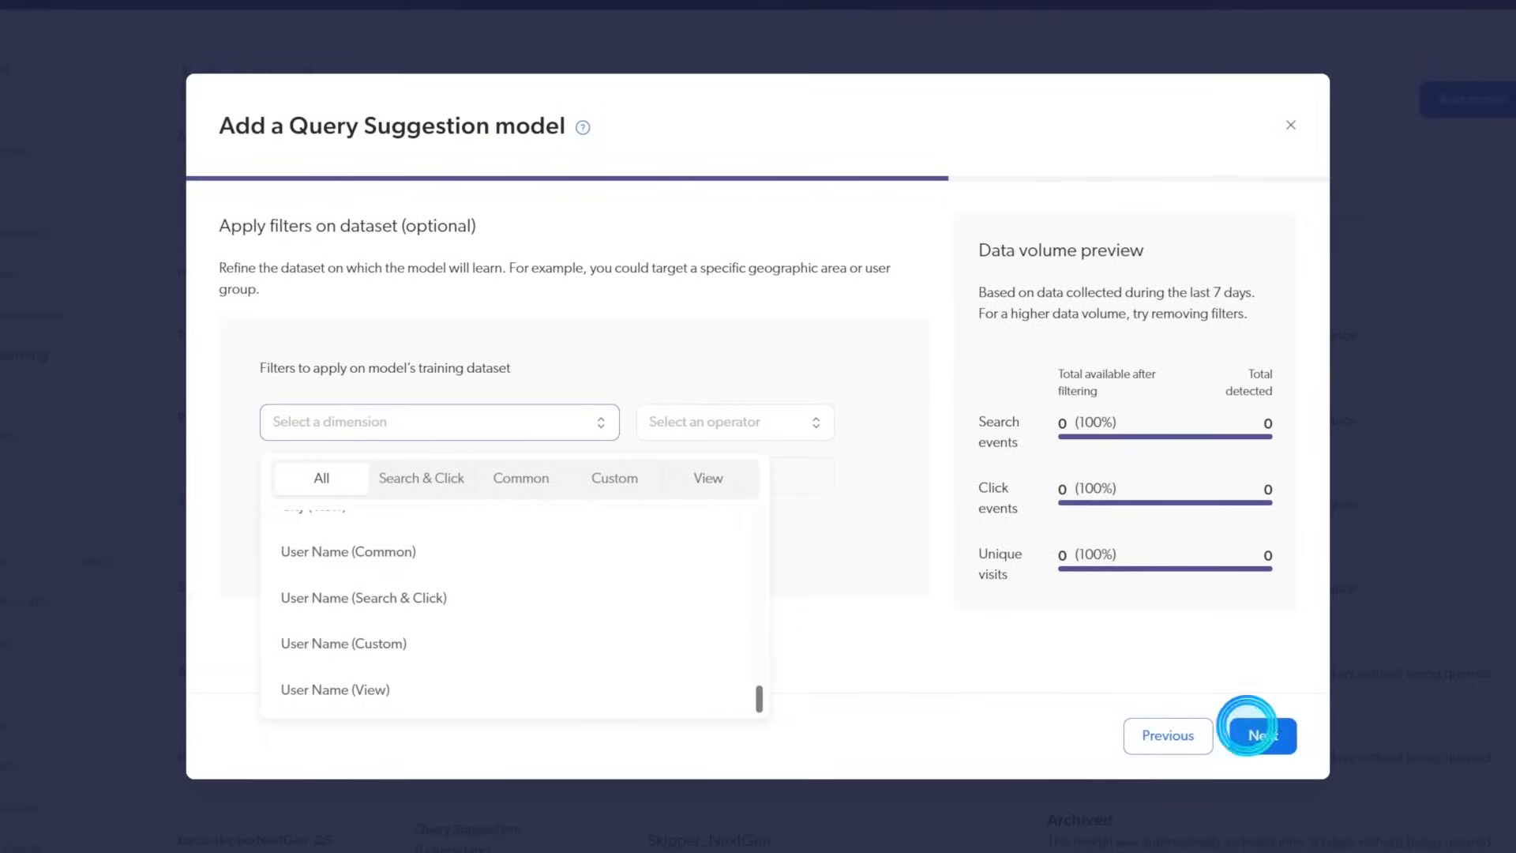
click(1260, 735)
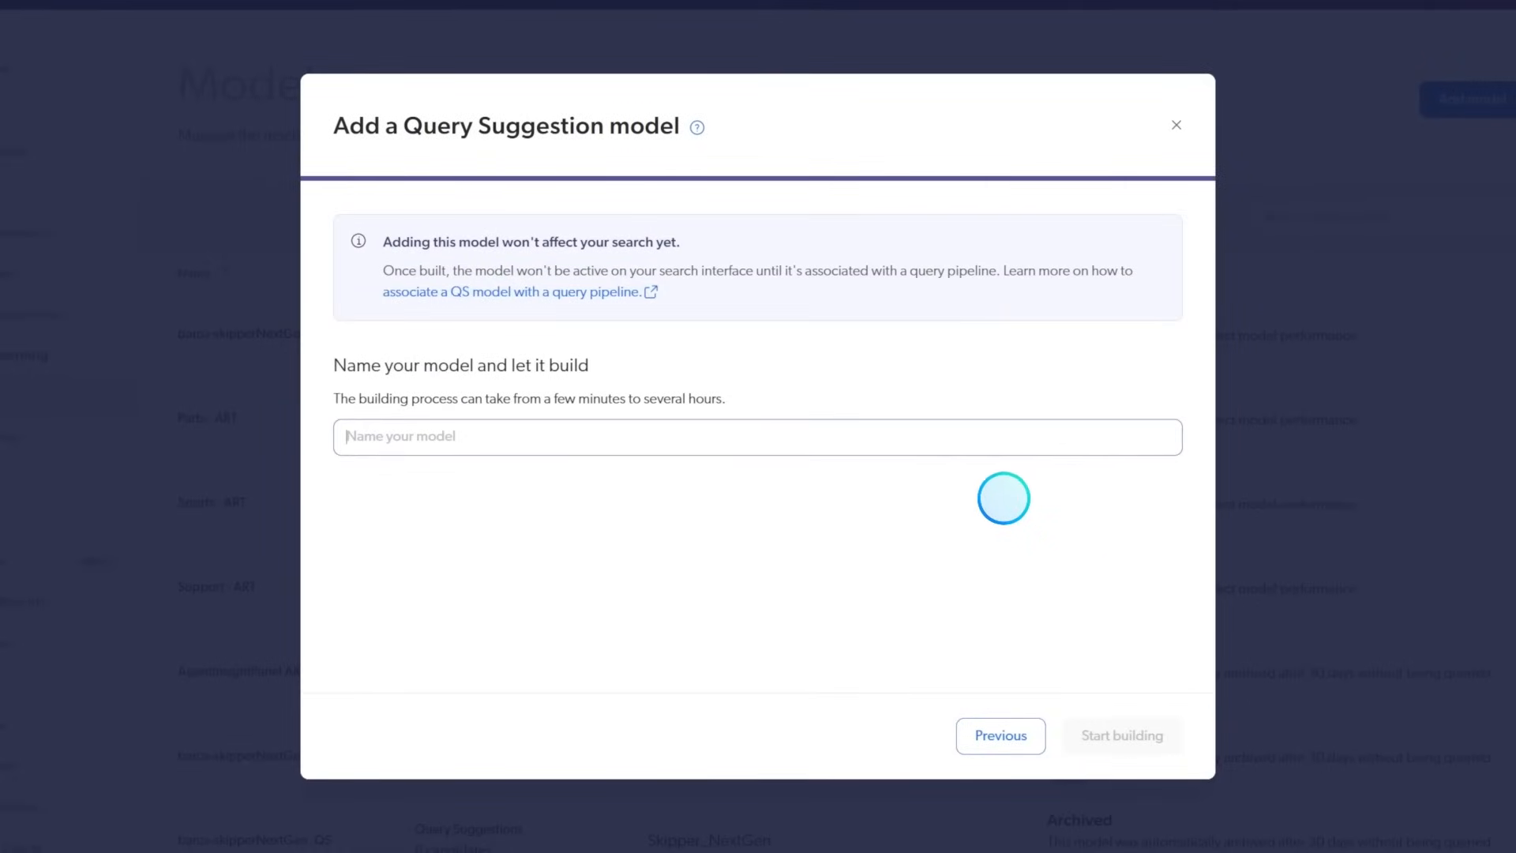
Name the model 'query suggestions' and start building it
click(931, 438)
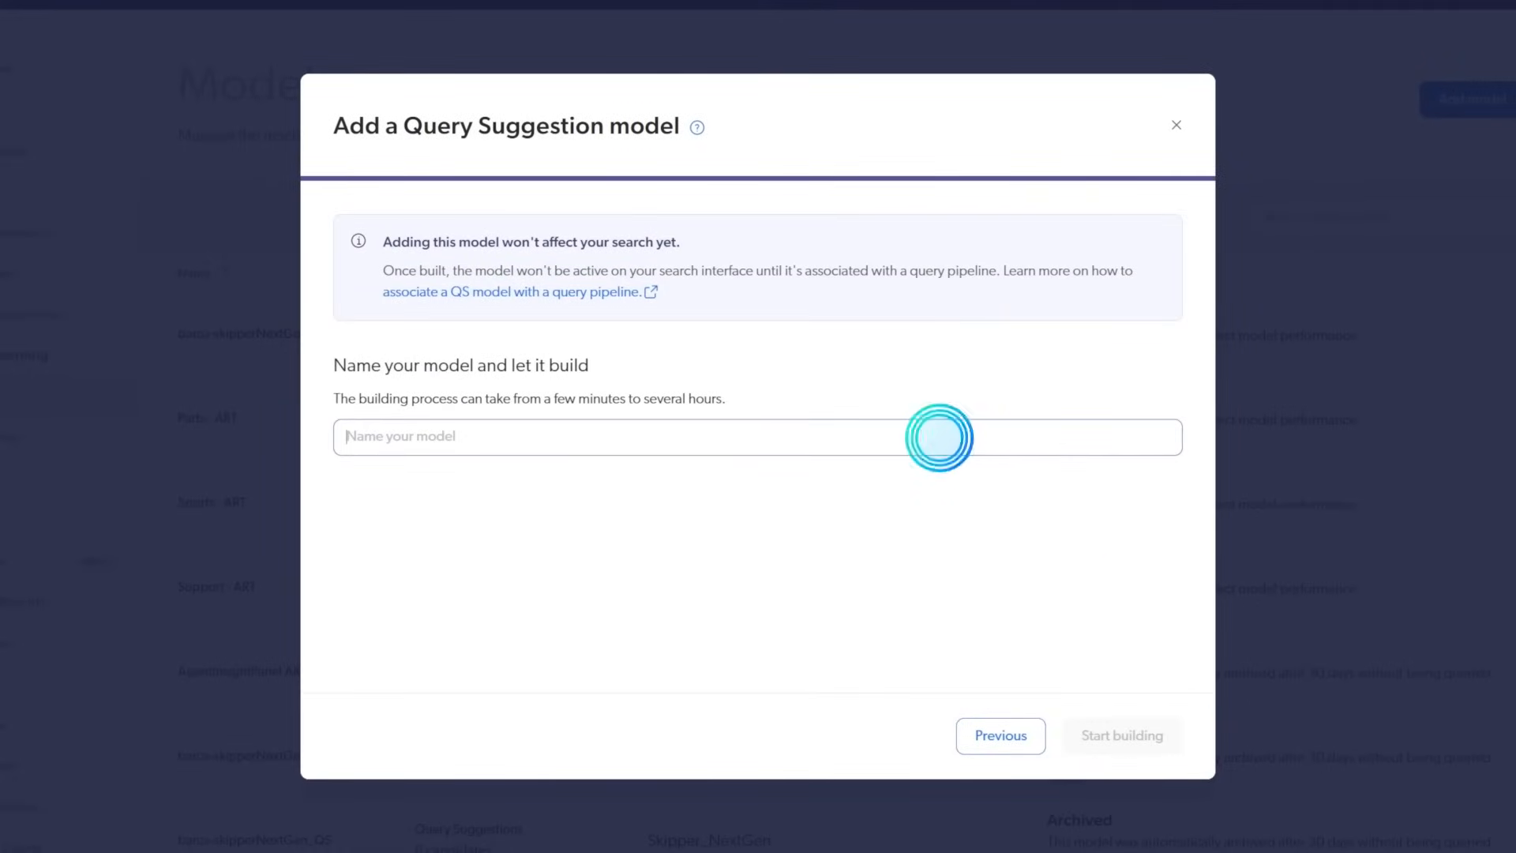
text(query suggestions)
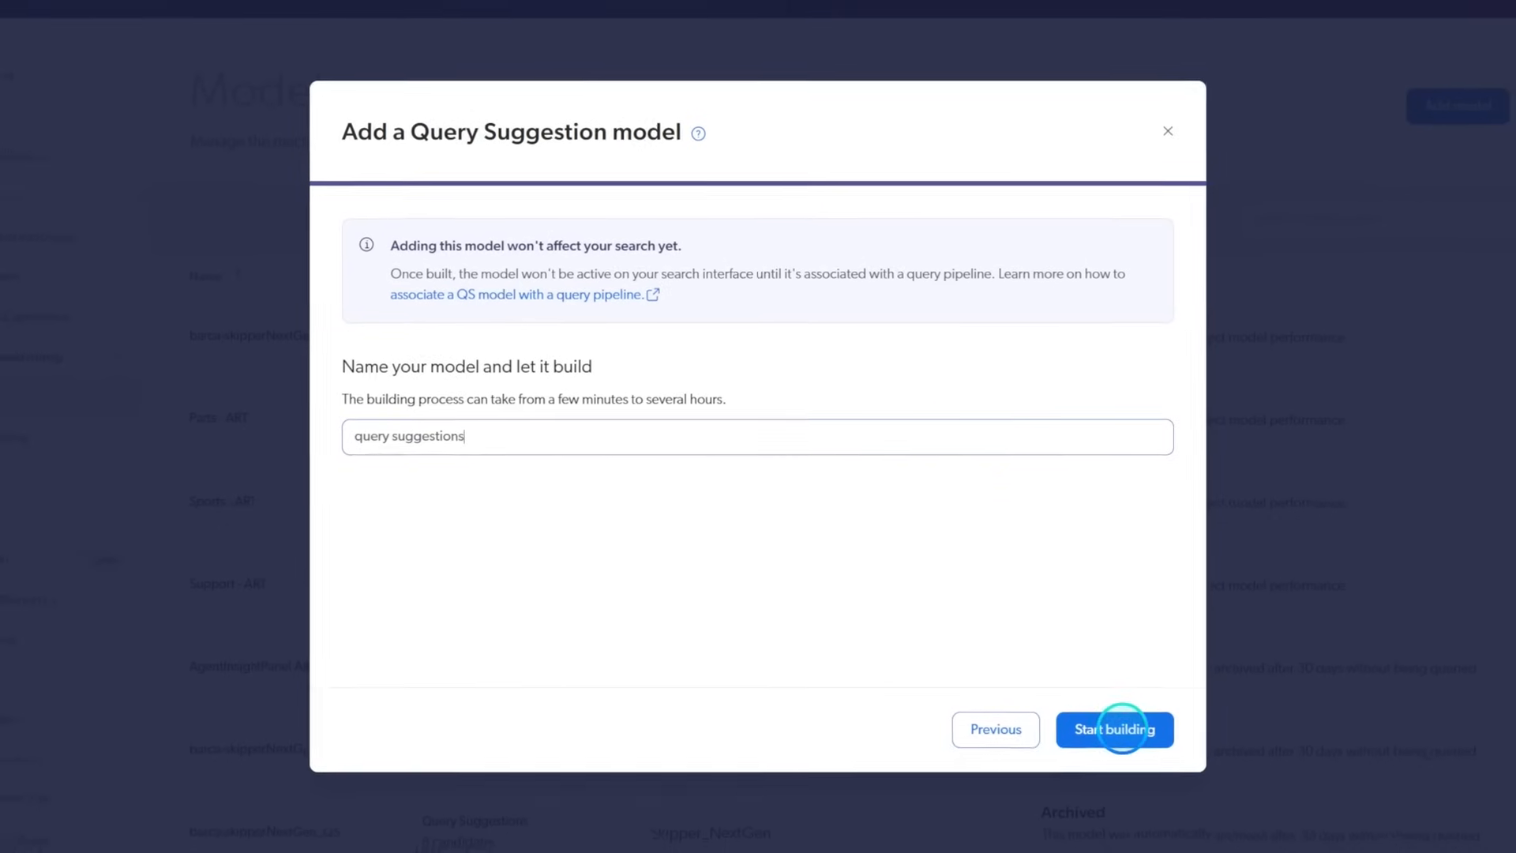
click(1115, 730)
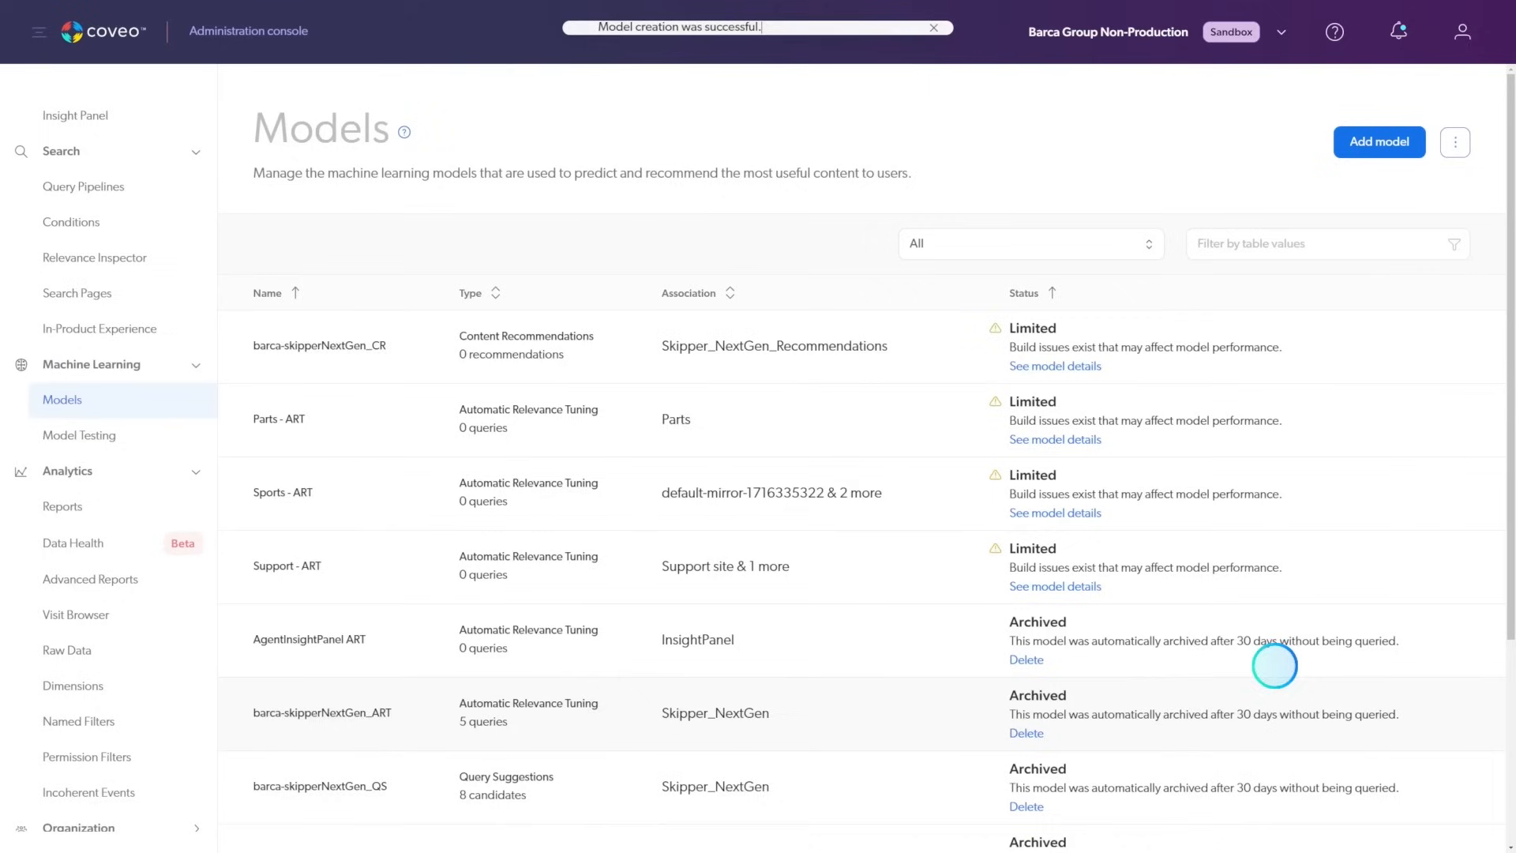